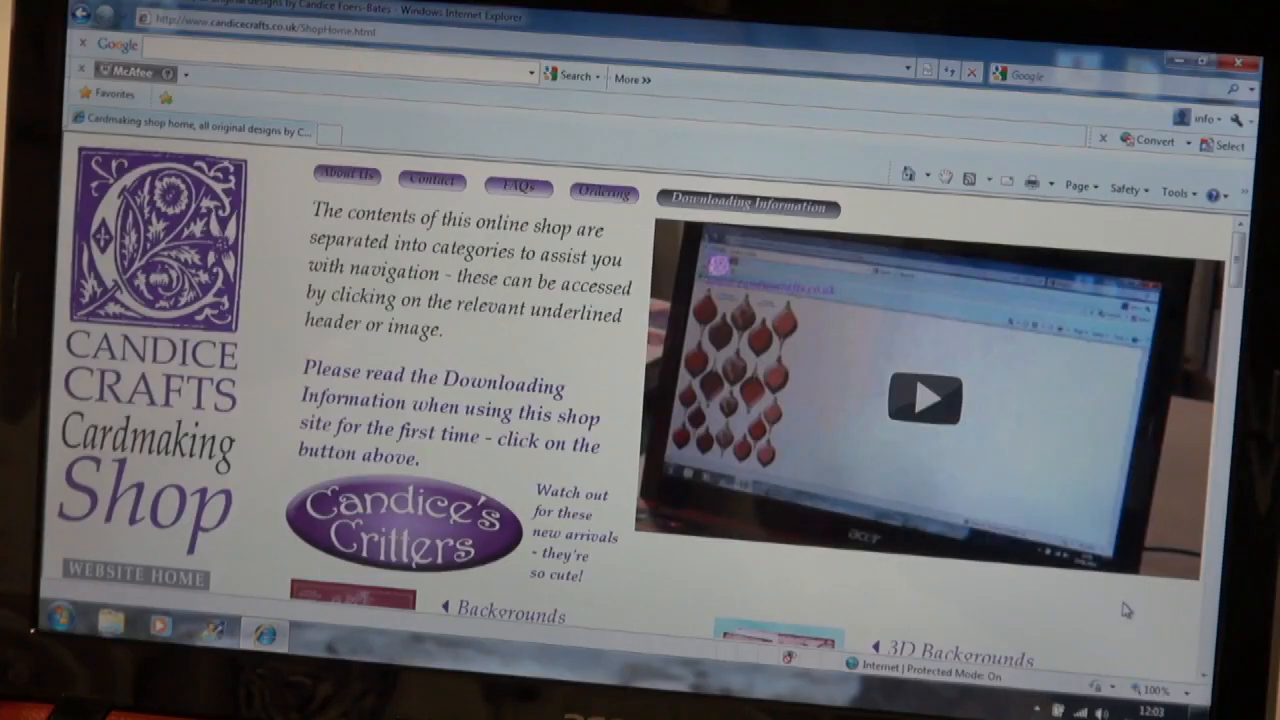
{"action": "mouse_move", "coordinate": [1088, 476]}
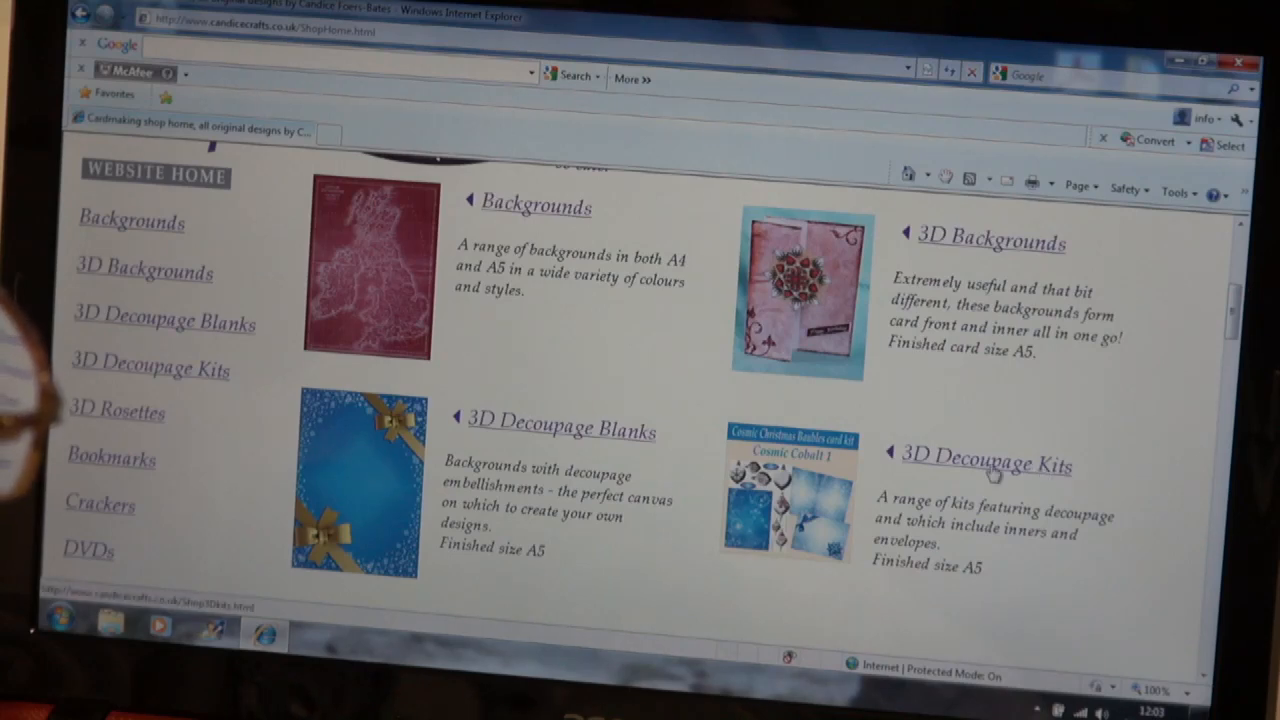
Step: Choose Buy download for the Camille the Christmas Cat Easel Card Kit in the Easel Card Kits range
{"action": "scroll", "scroll_direction": "down", "scroll_amount": 3}
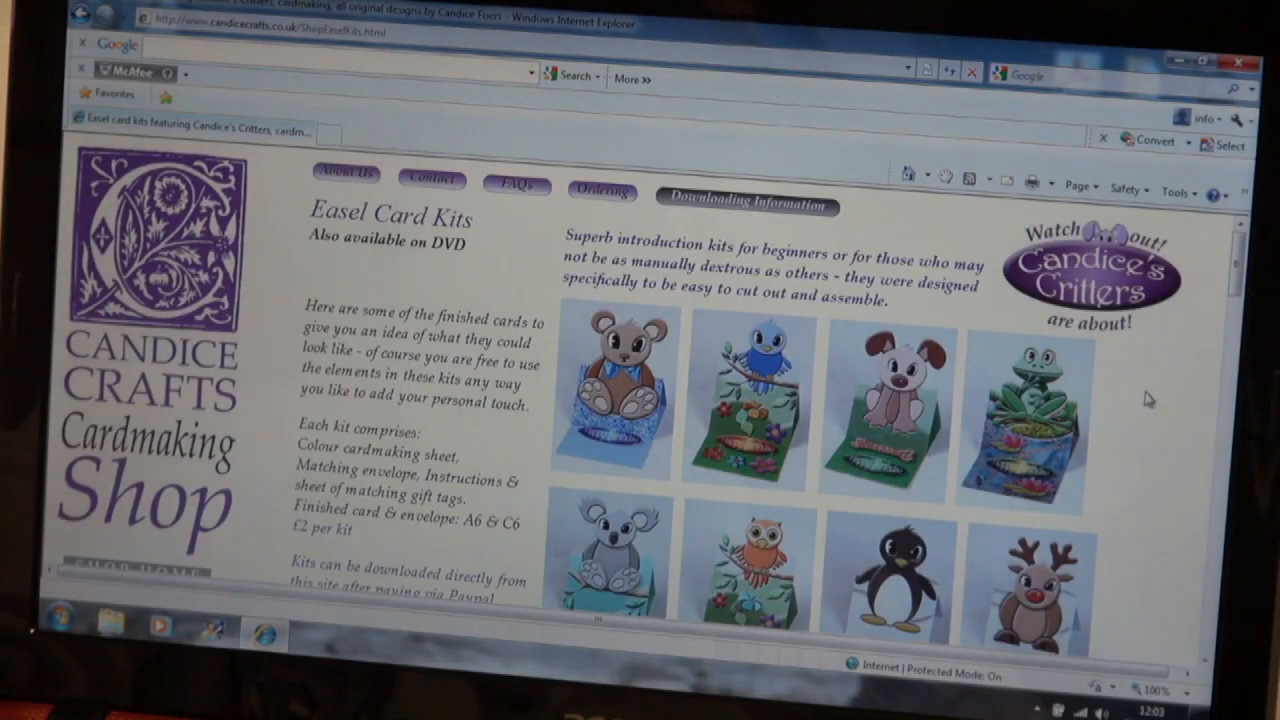
{"action": "scroll", "scroll_direction": "down", "scroll_amount": 3}
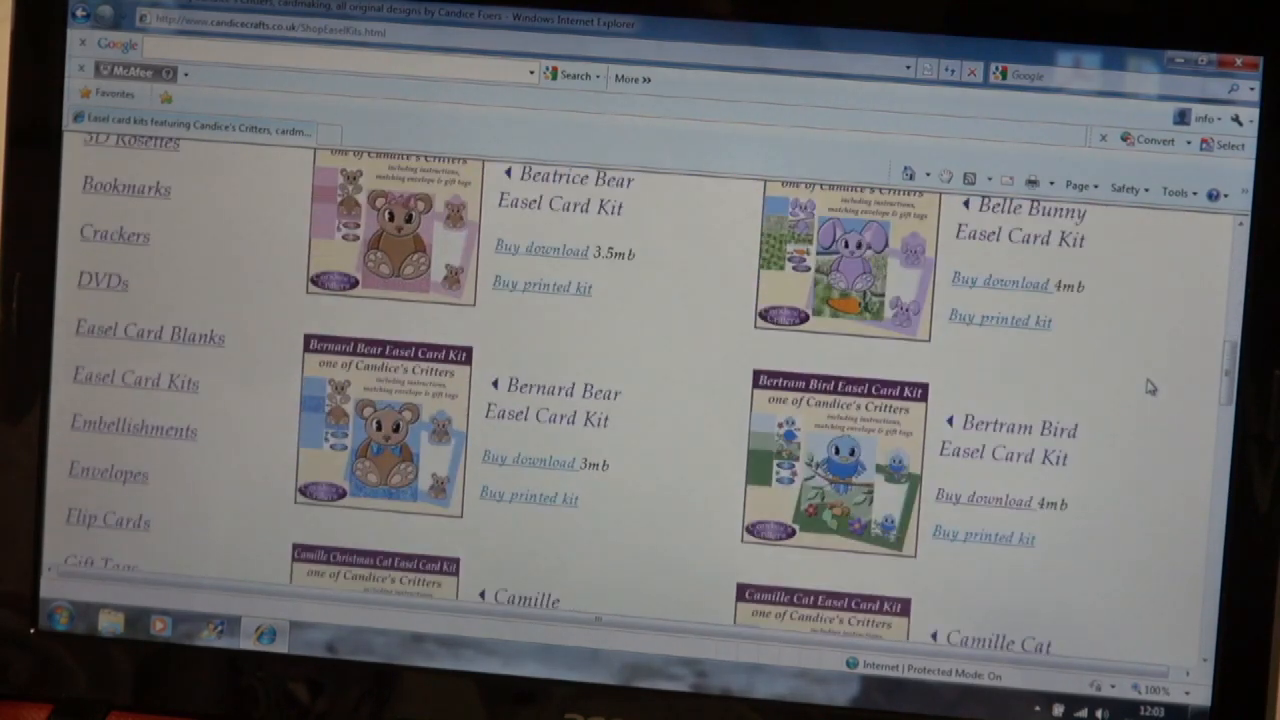
{"action": "scroll", "scroll_direction": "down", "scroll_amount": 3}
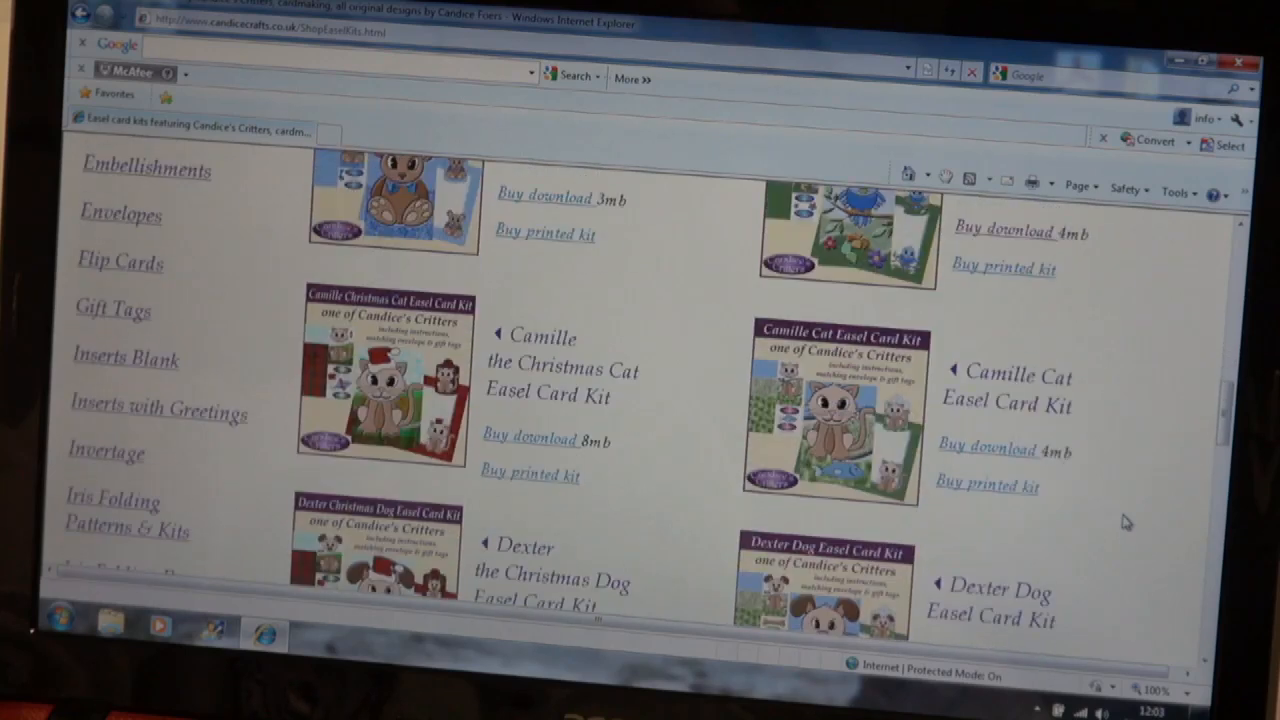
{"action": "scroll", "scroll_direction": "down", "scroll_amount": 3}
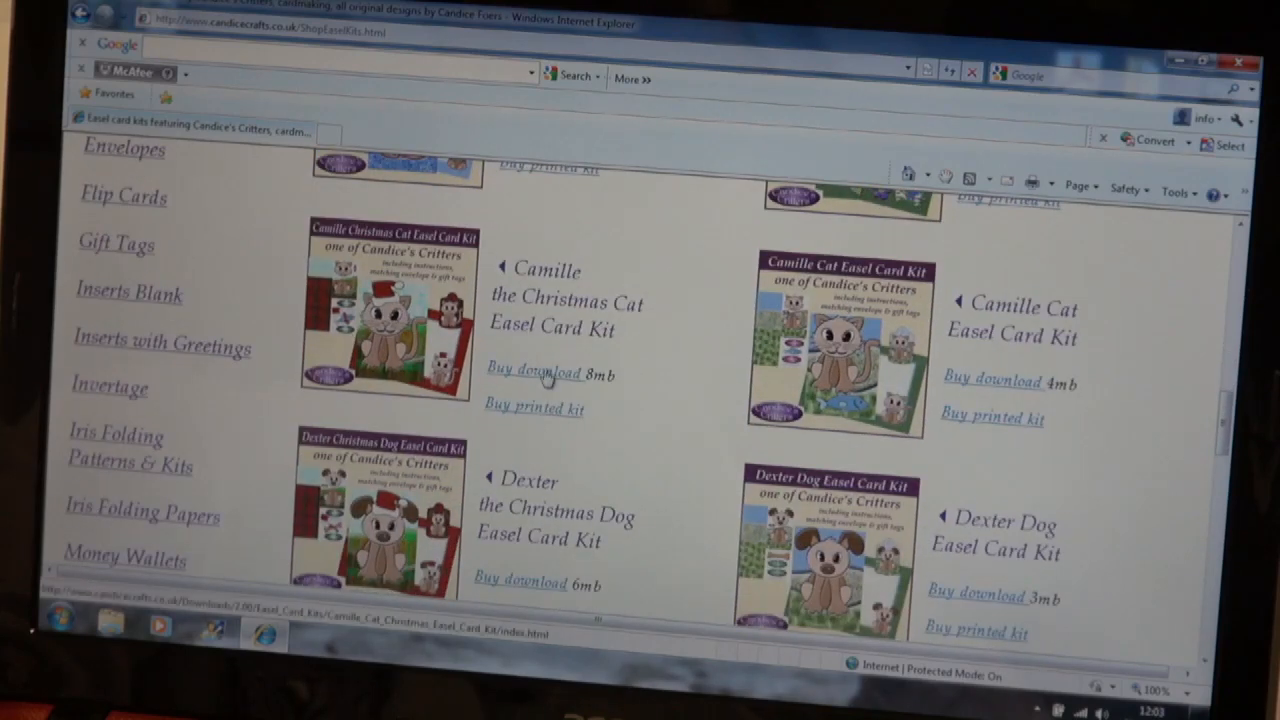
{"action": "mouse_move", "coordinate": [544, 380]}
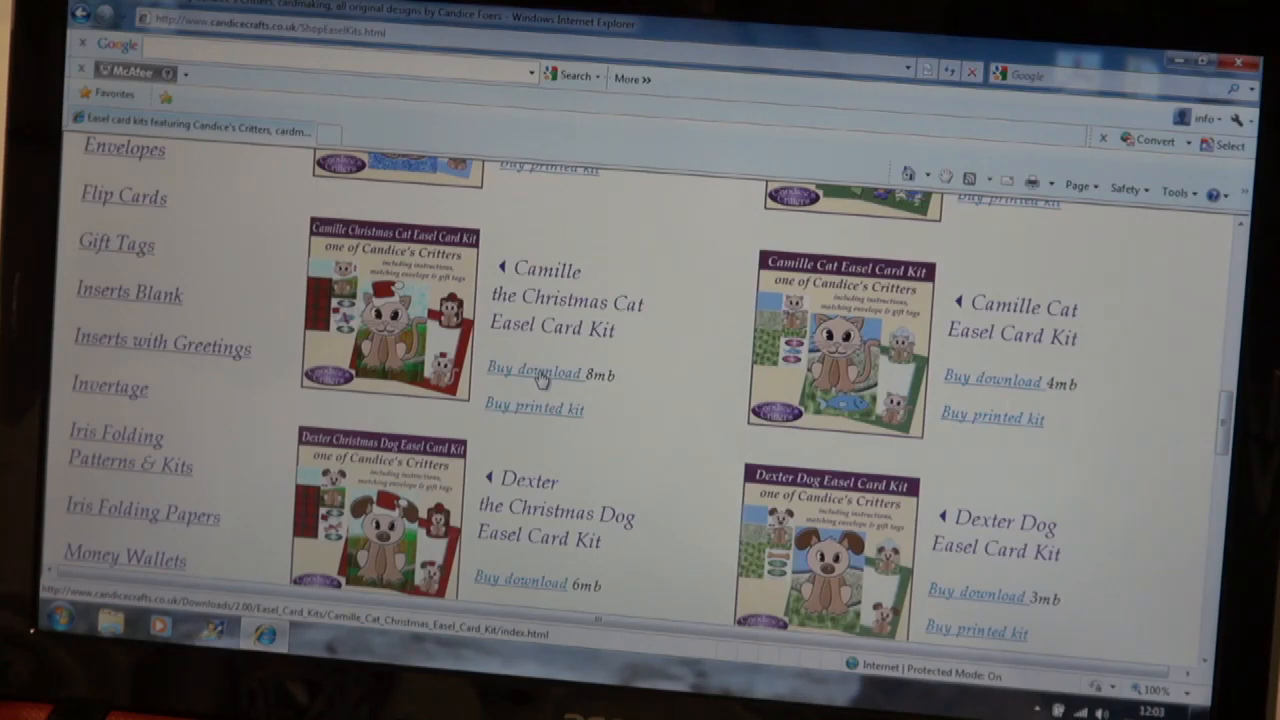
{"action": "left_click", "coordinate": [534, 374]}
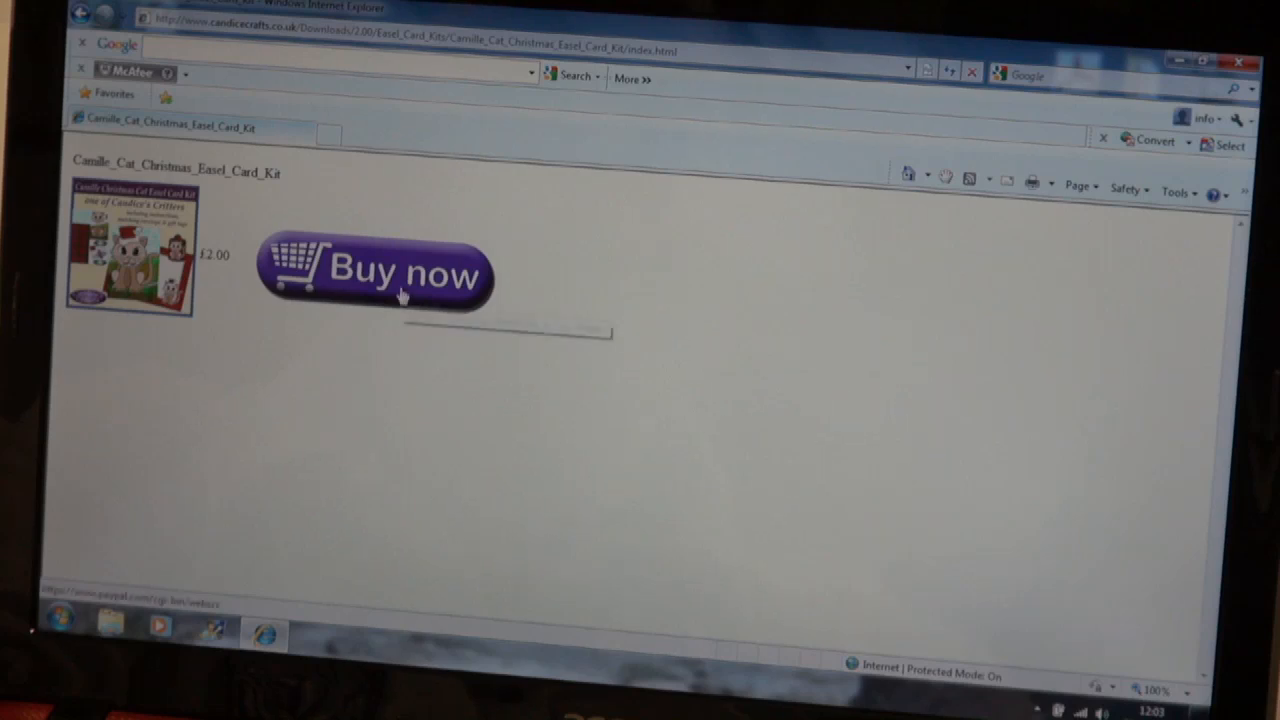
{"action": "mouse_move", "coordinate": [400, 296]}
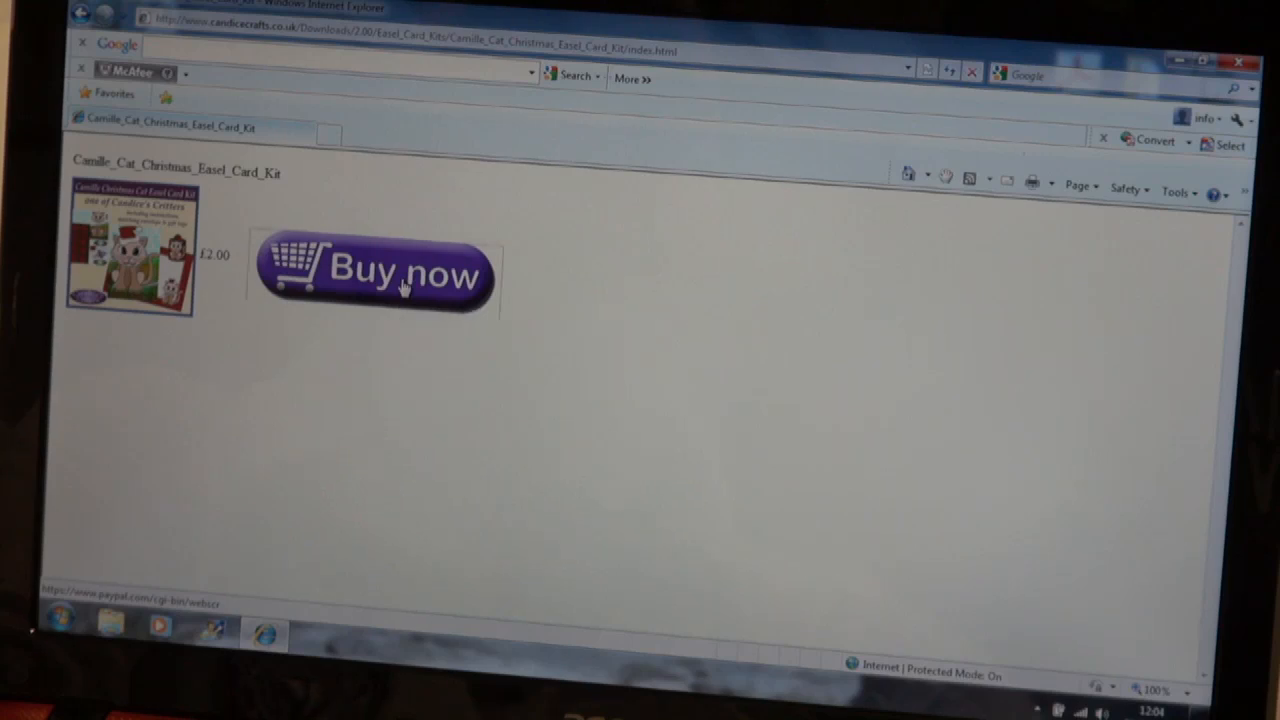
Step: Buy the £2.00 Camille Christmas Cat kit download, adding it to a PayPal cart
{"action": "left_click", "coordinate": [376, 272]}
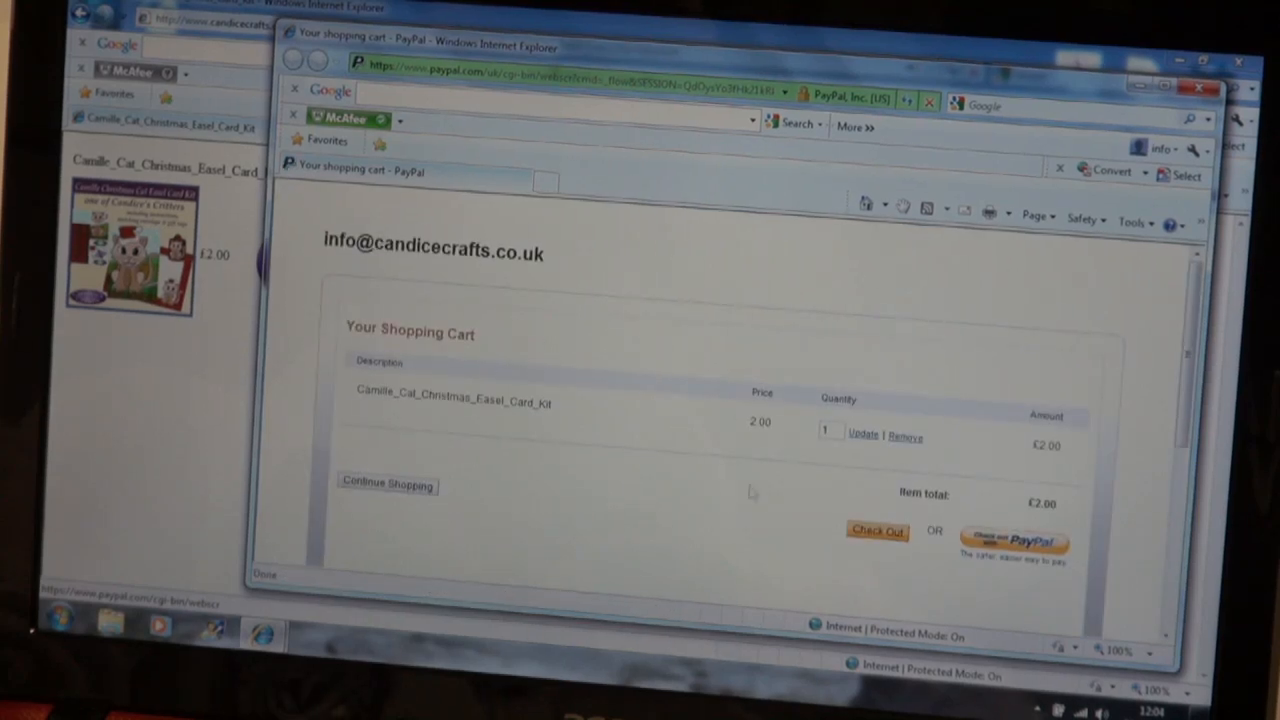
{"action": "mouse_move", "coordinate": [776, 452]}
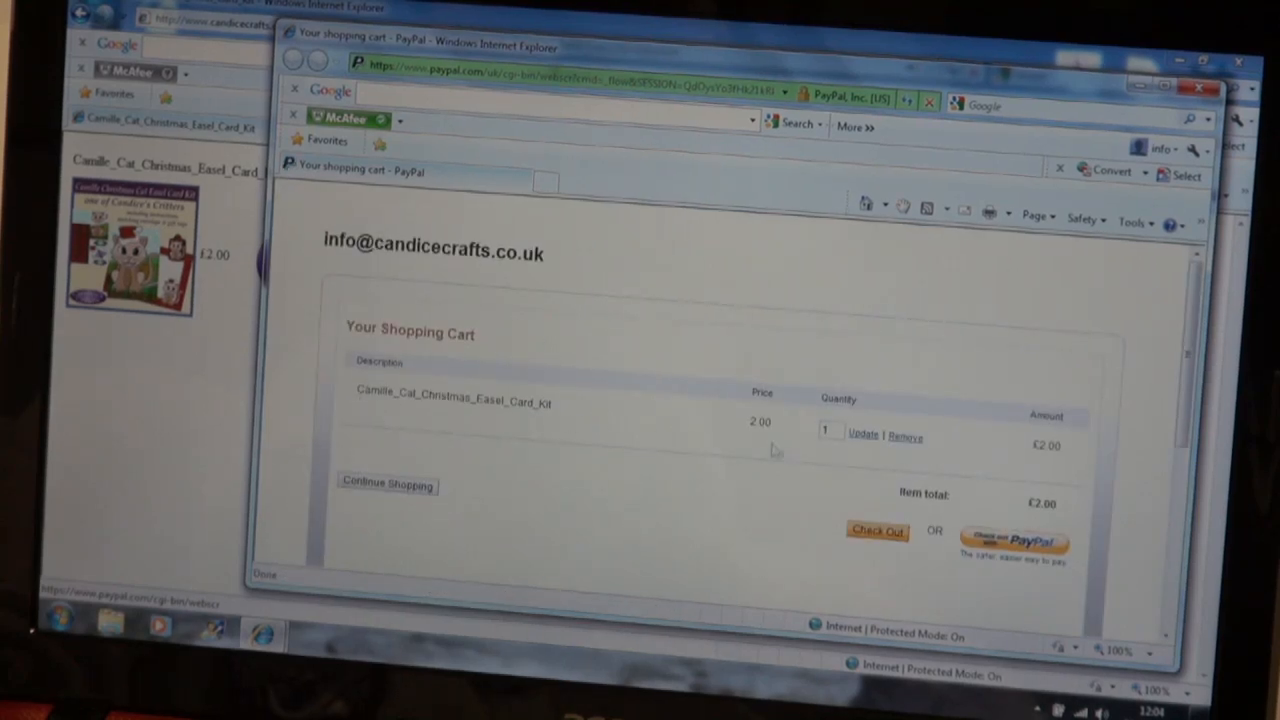
{"action": "mouse_move", "coordinate": [568, 418]}
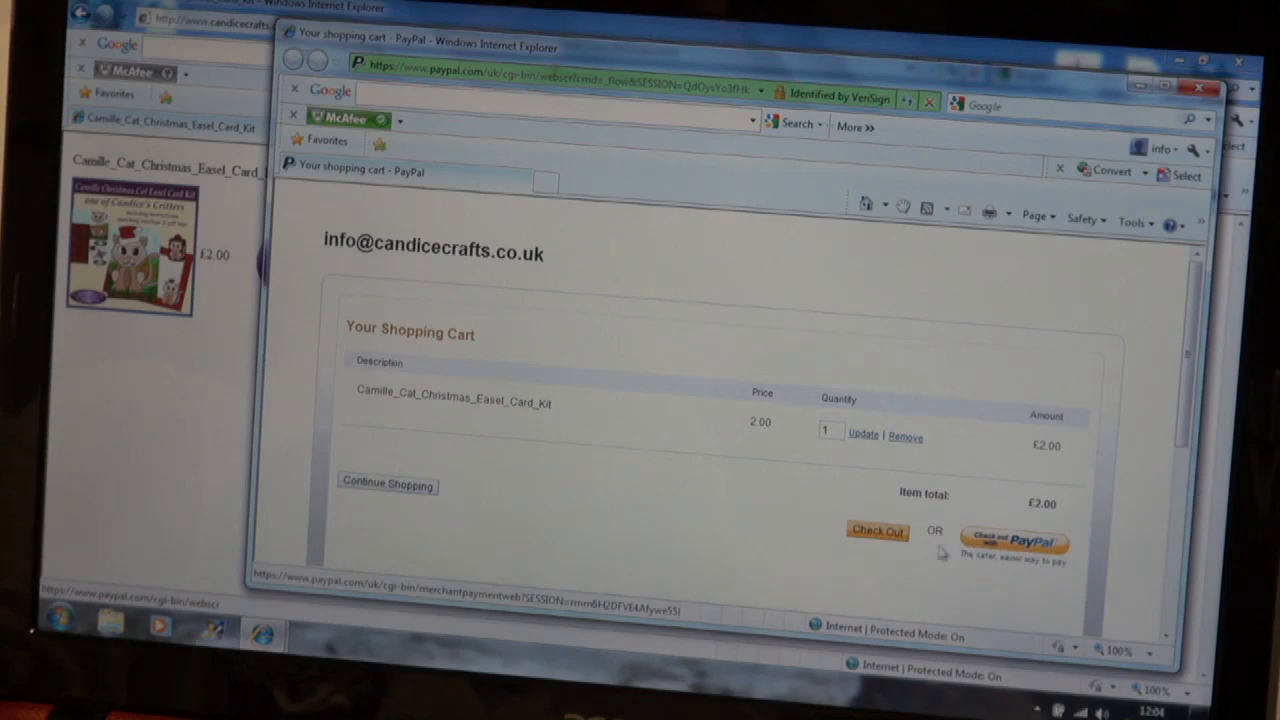
{"action": "mouse_move", "coordinate": [912, 576]}
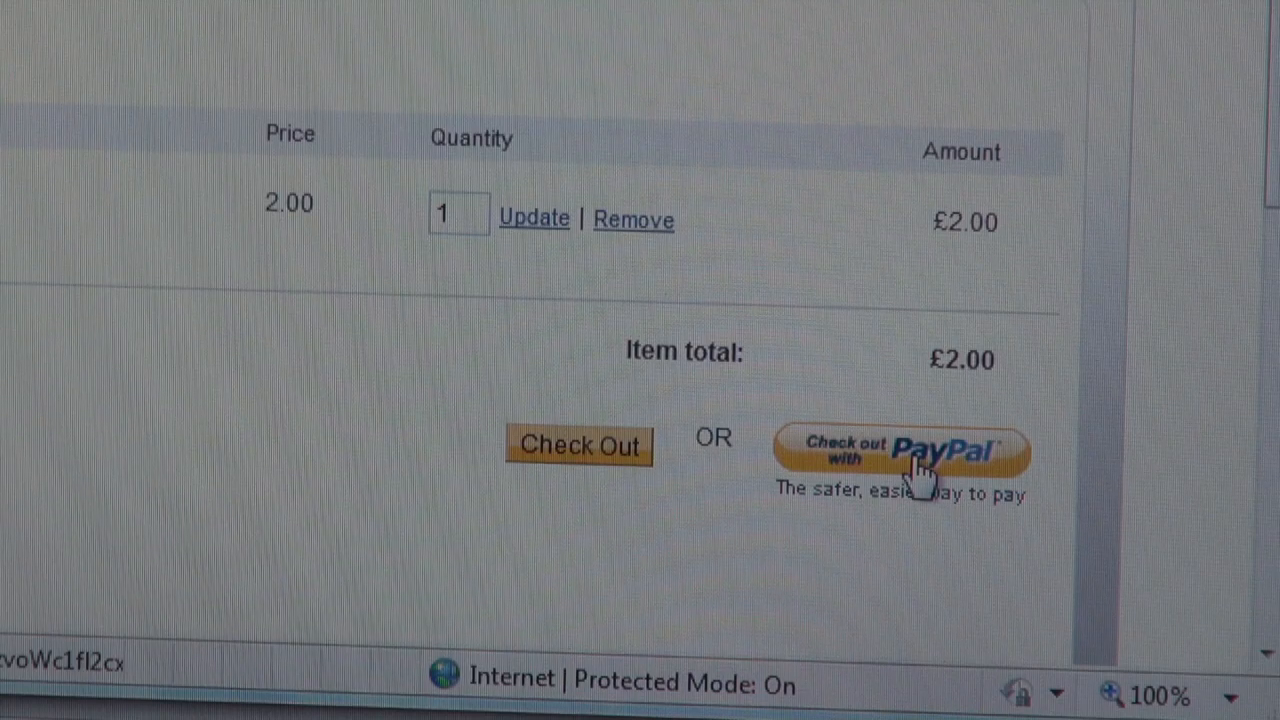
Step: Check out the £2.00 cart with PayPal to reach the payment options
{"action": "left_click", "coordinate": [898, 450]}
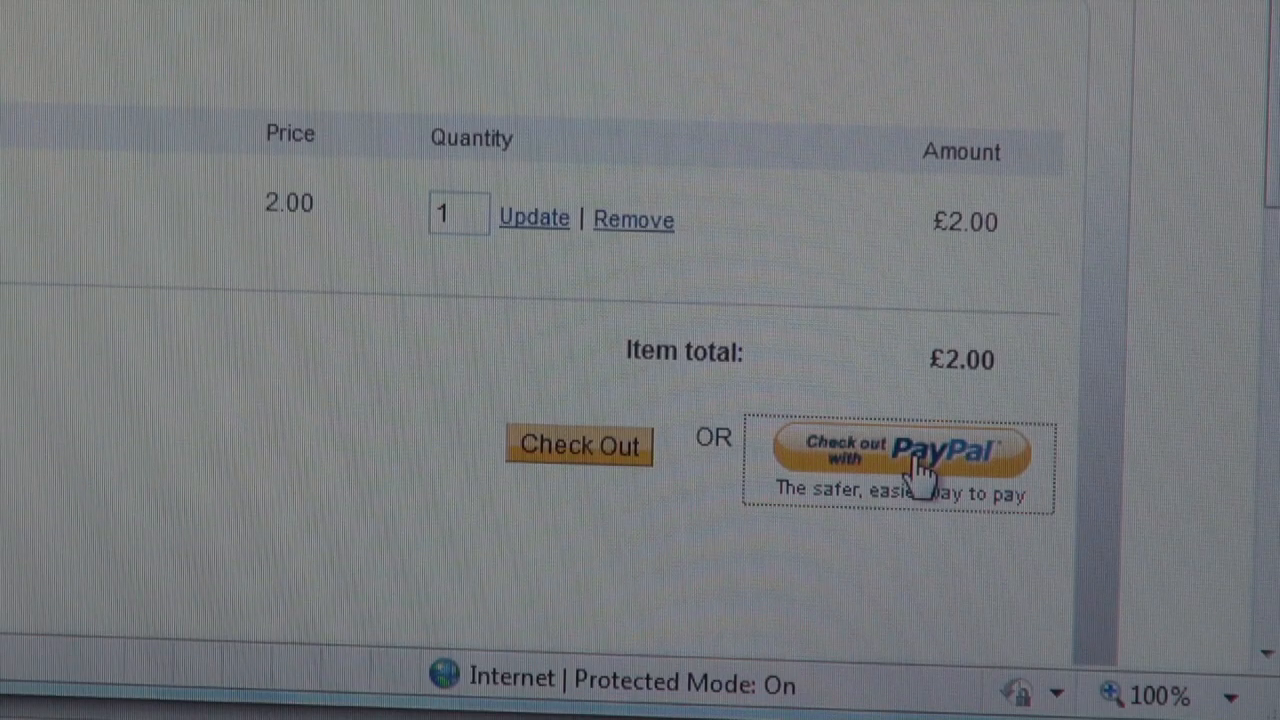
{"action": "left_click", "coordinate": [898, 452]}
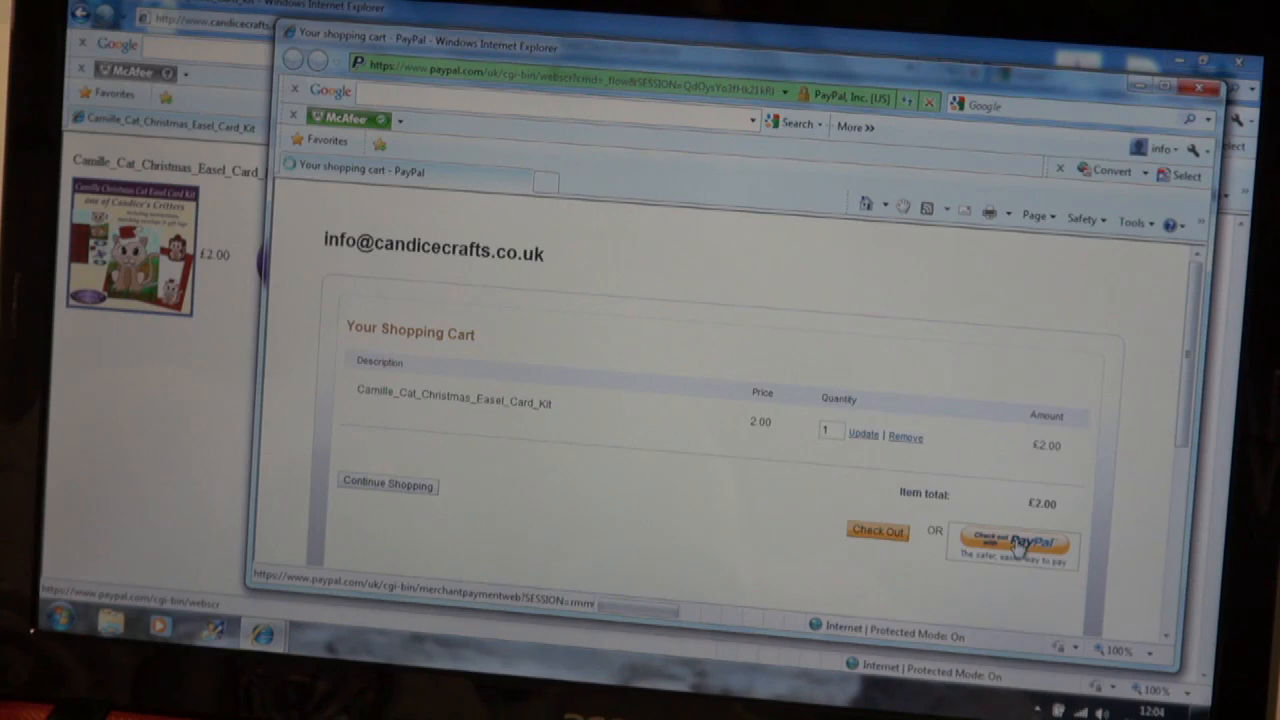
{"action": "left_click", "coordinate": [1012, 544]}
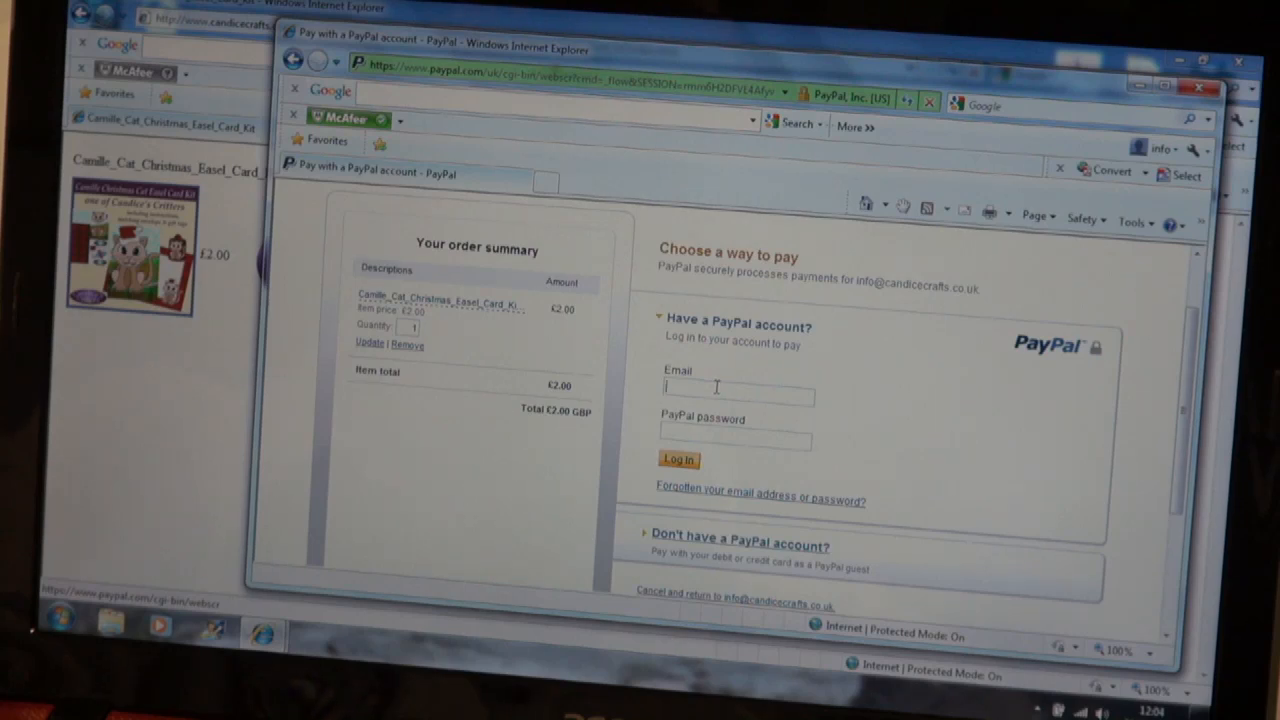
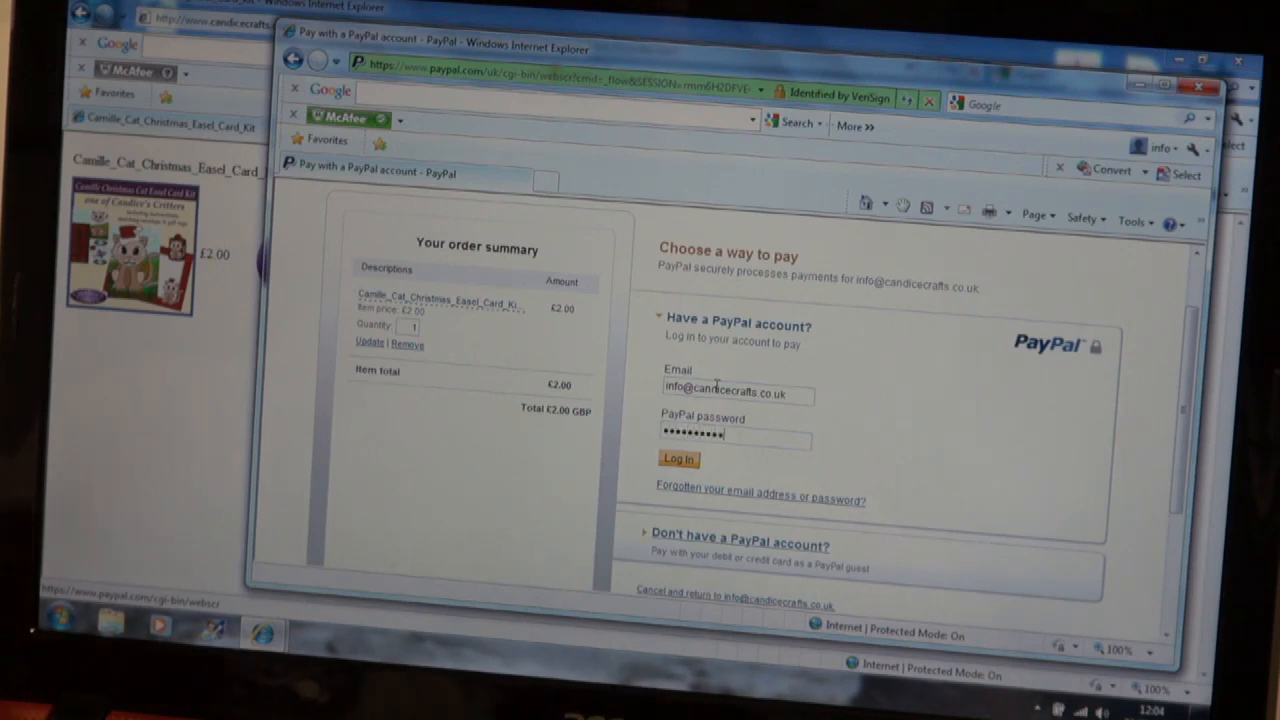
Step: Log in to PayPal with the account email and password to review the £2.00 order
{"action": "left_click", "coordinate": [678, 458]}
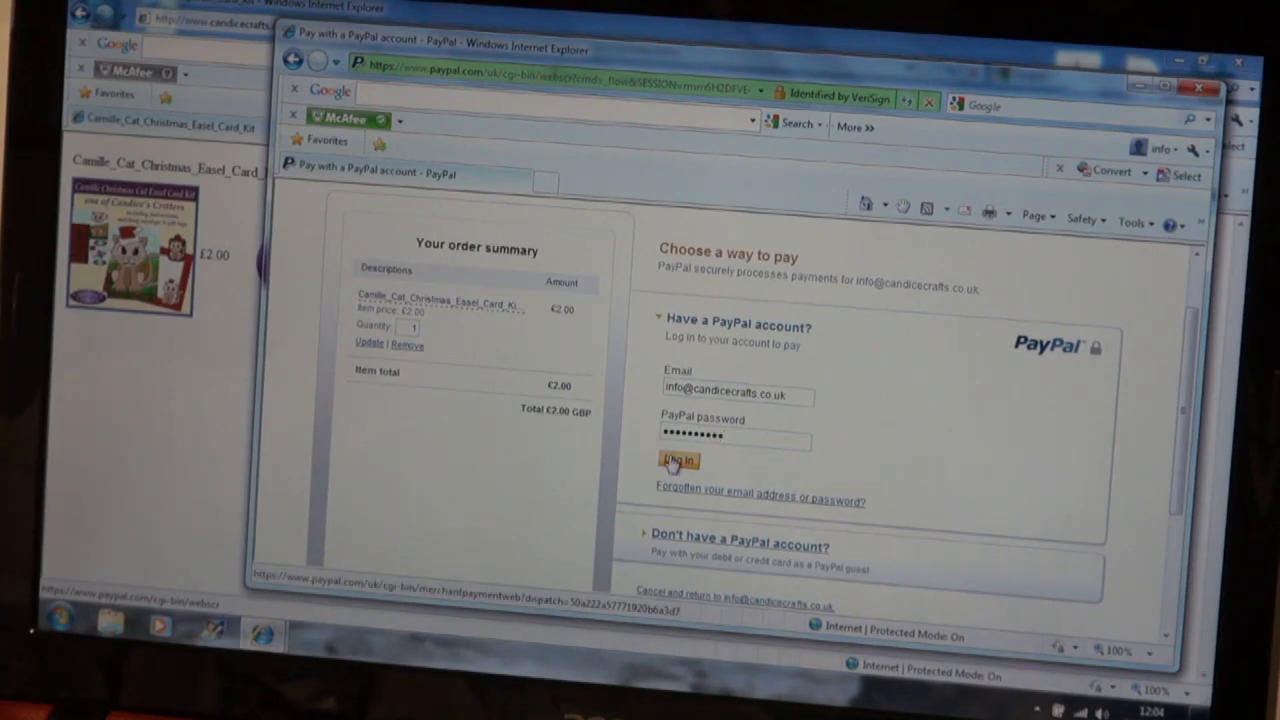
{"action": "left_click", "coordinate": [680, 460]}
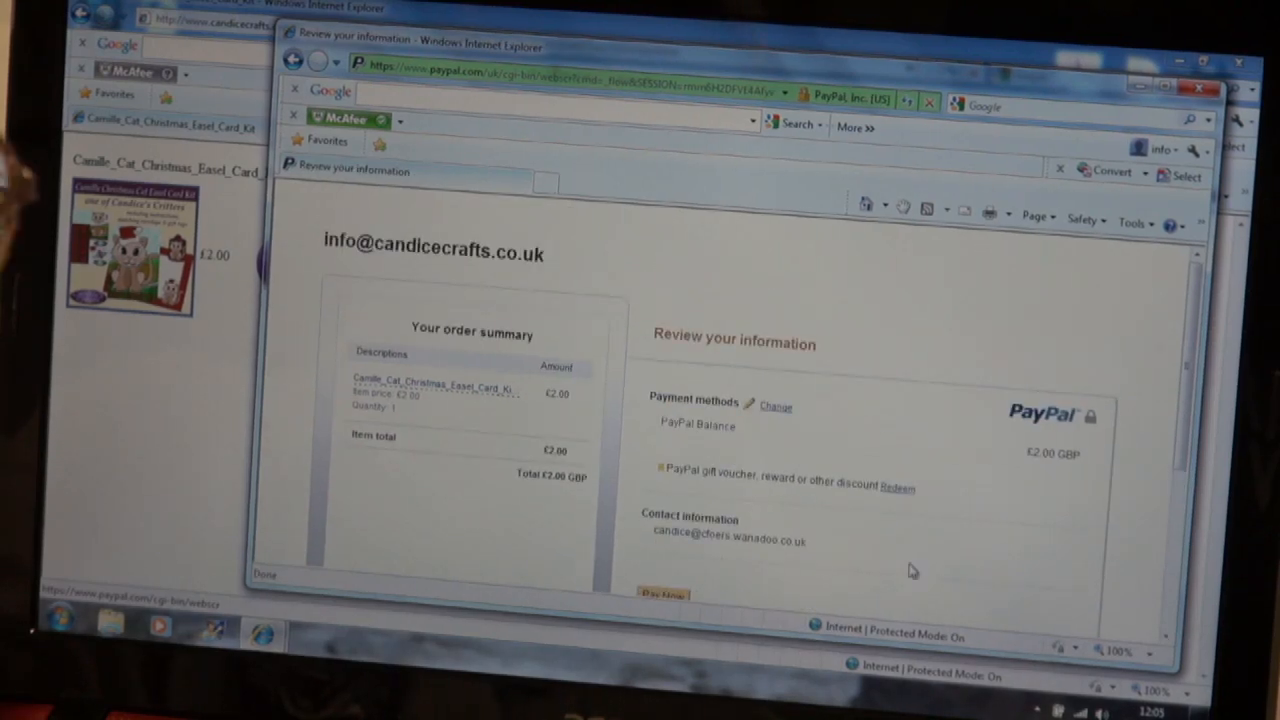
{"action": "mouse_move", "coordinate": [1124, 500]}
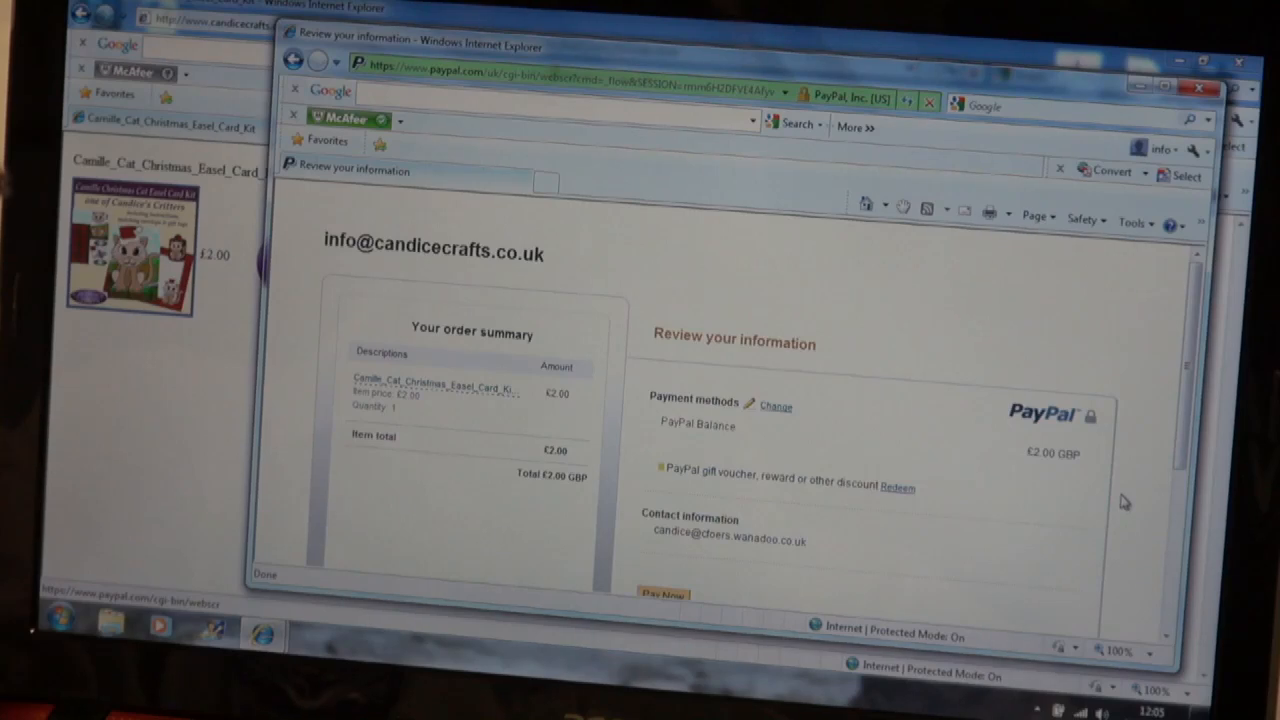
Step: Pay Now to complete the £2.00 GBP payment and get the transaction ID
{"action": "scroll", "scroll_direction": "down", "scroll_amount": 3}
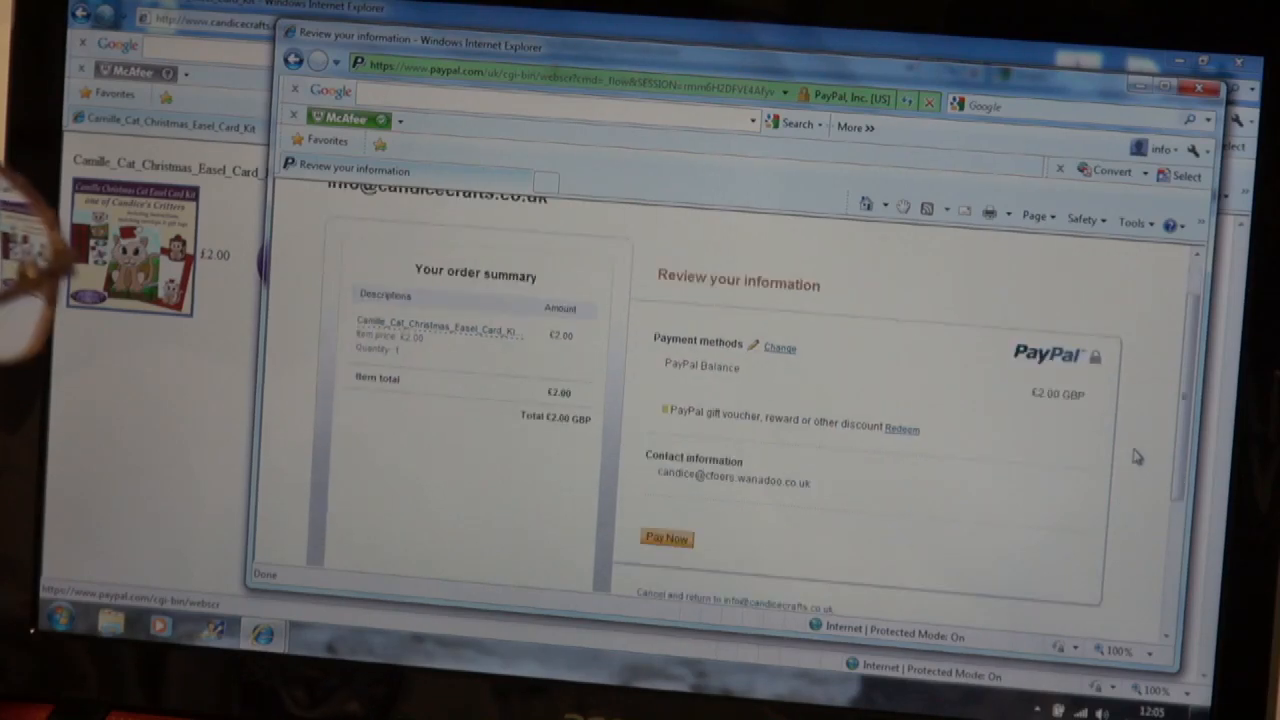
{"action": "mouse_move", "coordinate": [1148, 482]}
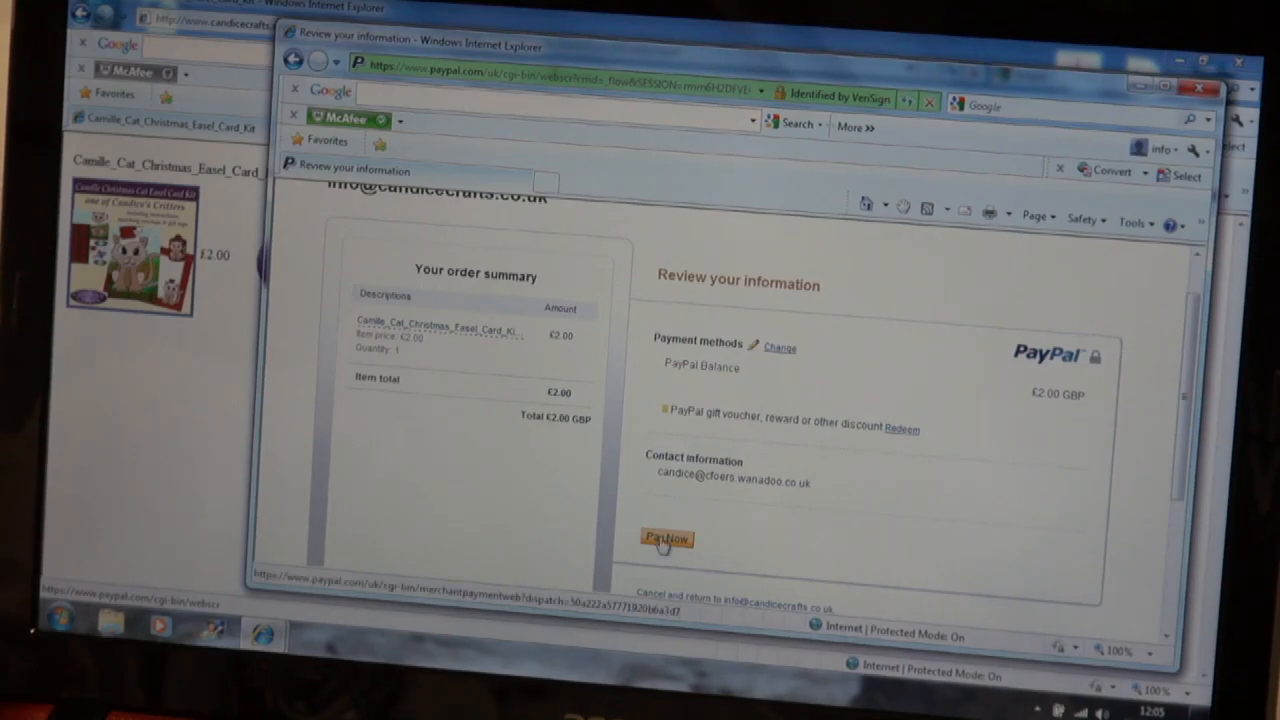
{"action": "left_click", "coordinate": [666, 540]}
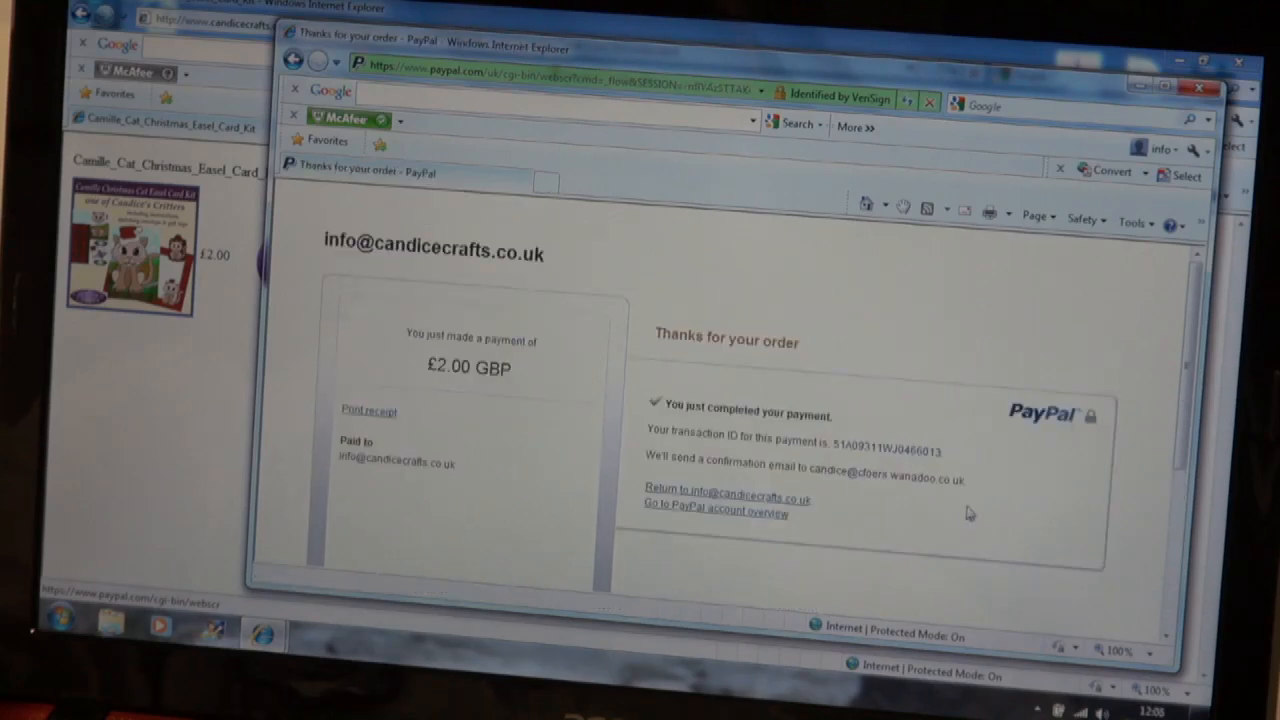
{"action": "mouse_move", "coordinate": [556, 420]}
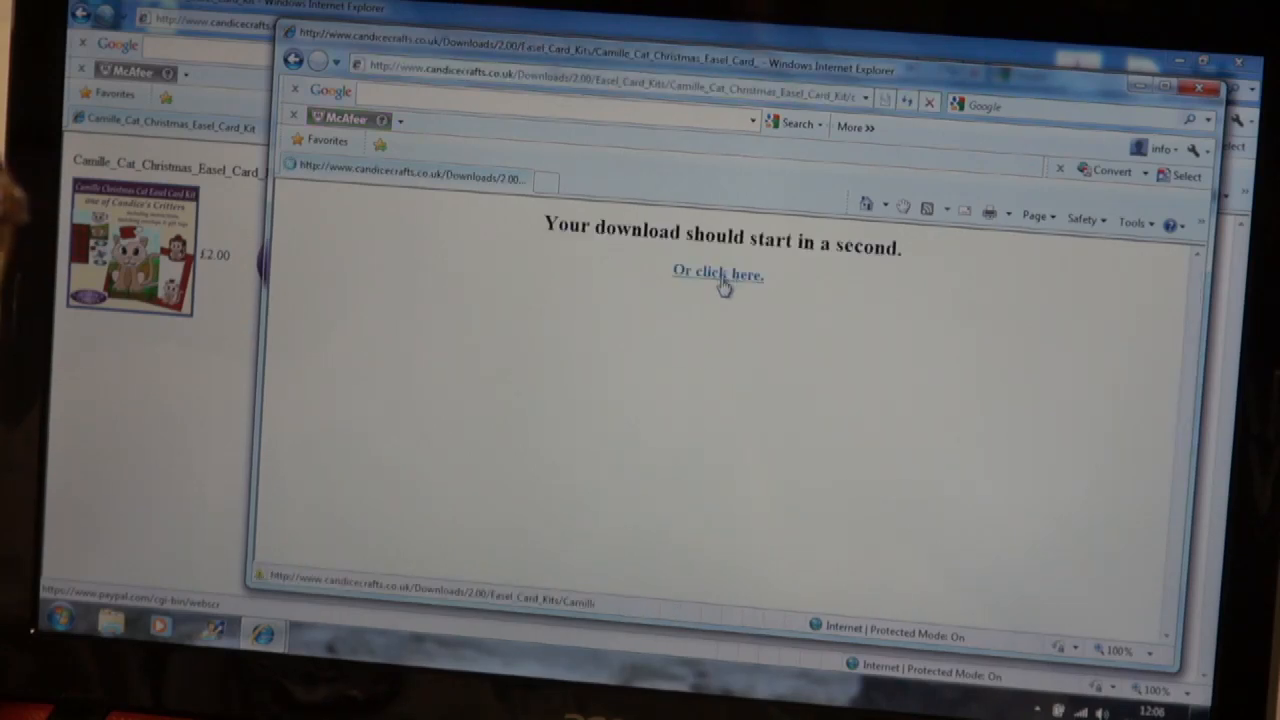
Step: View the purchased Camille Christmas Cat kit PDF pages and start saving a copy
{"action": "left_click", "coordinate": [716, 272]}
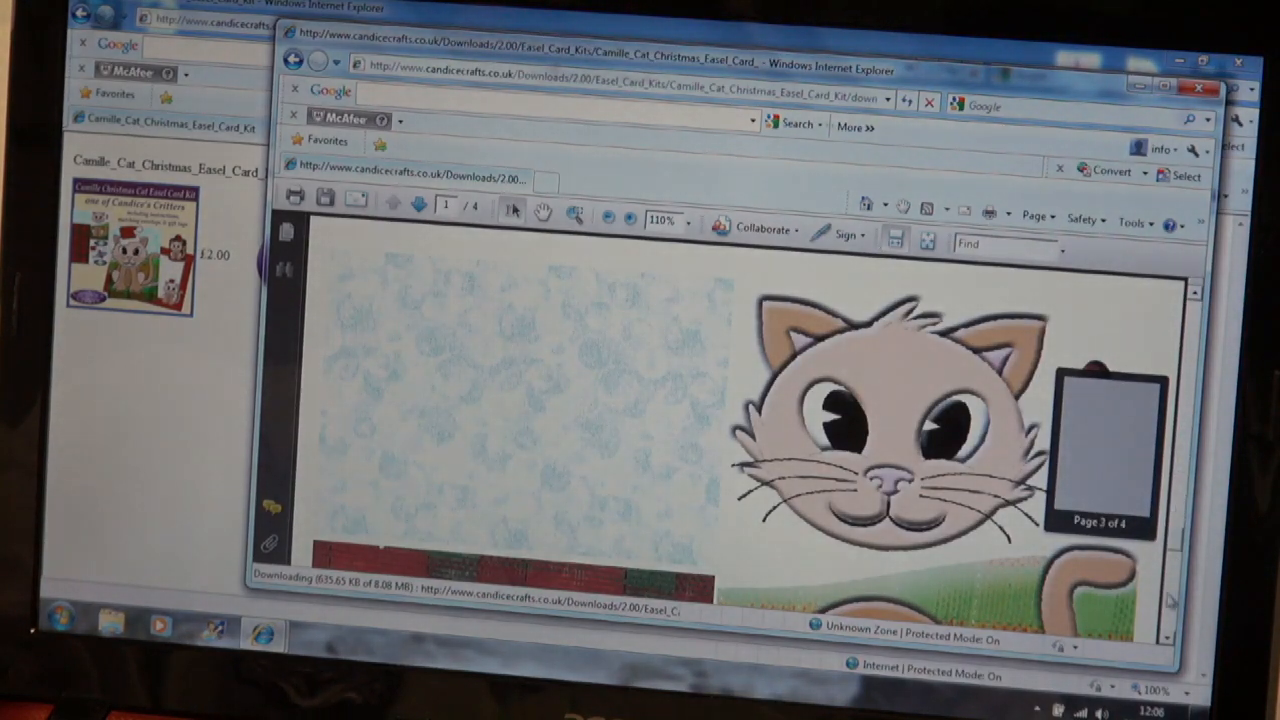
{"action": "left_click", "coordinate": [420, 210]}
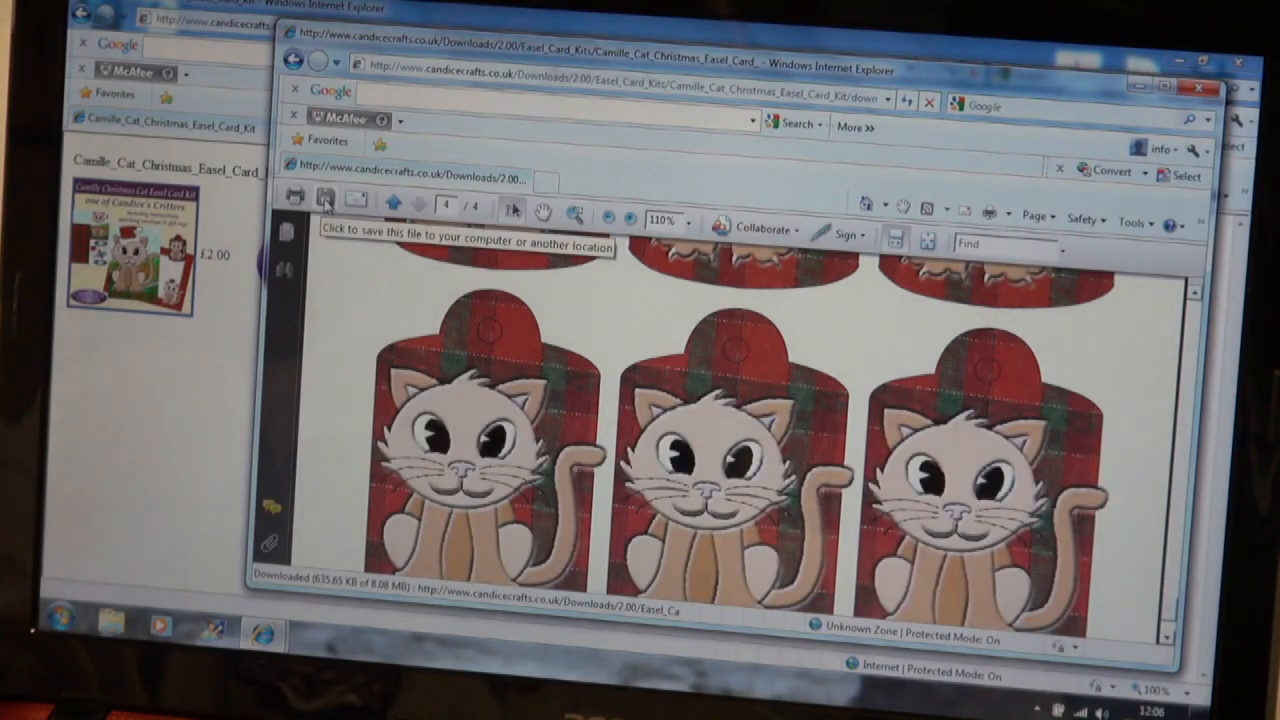
{"action": "left_click", "coordinate": [326, 200]}
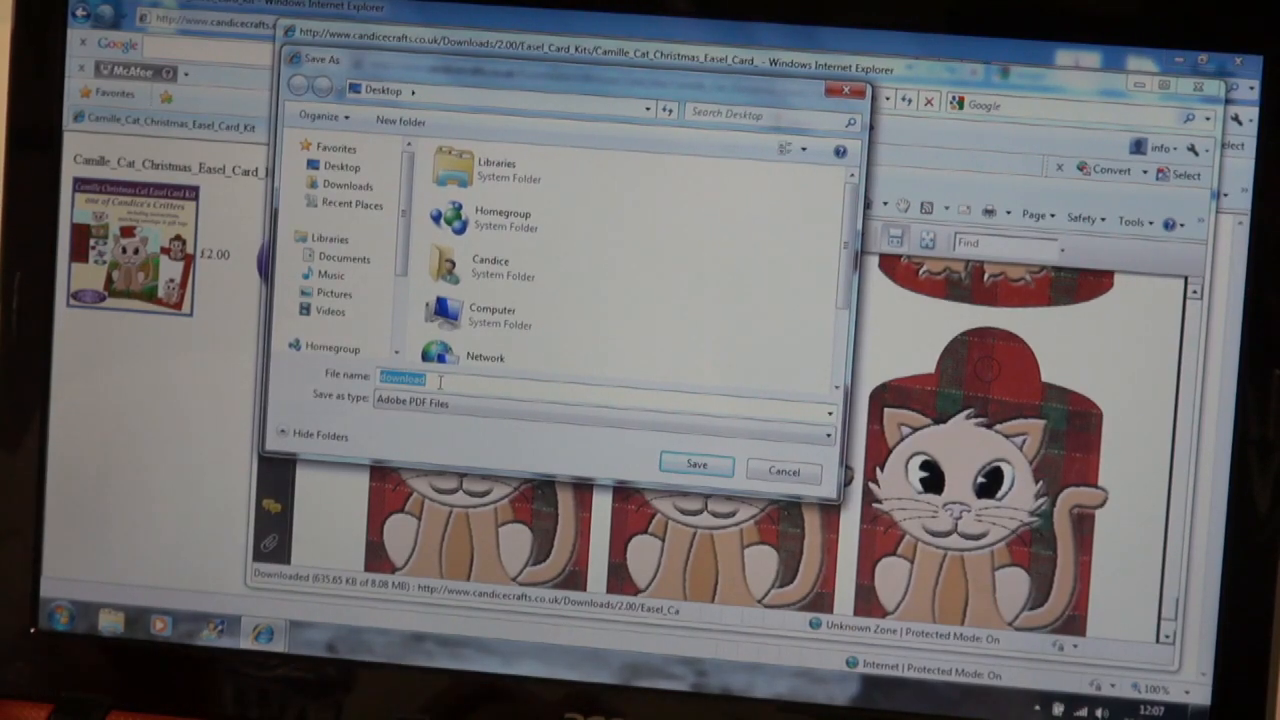
Step: Save the kit PDF to the Desktop as 'Camille Christmas Cat'
{"action": "type", "text": "Caml"}
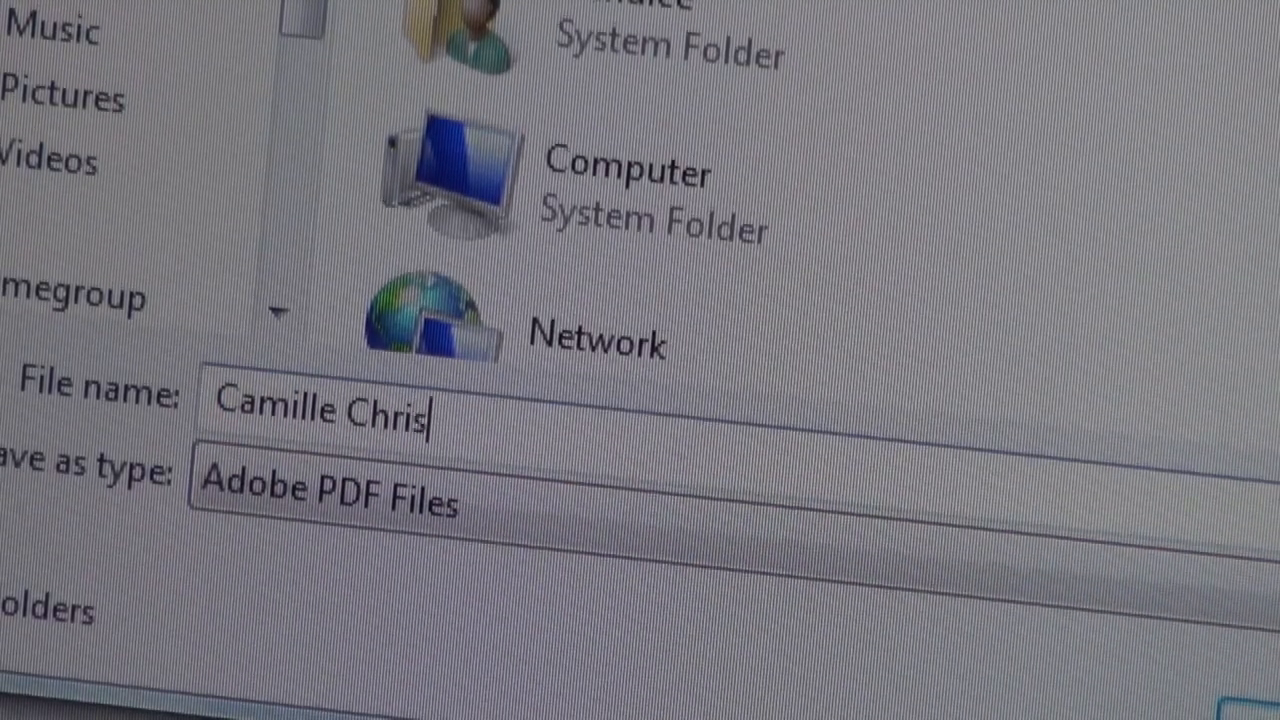
{"action": "type", "text": "tmas Cat"}
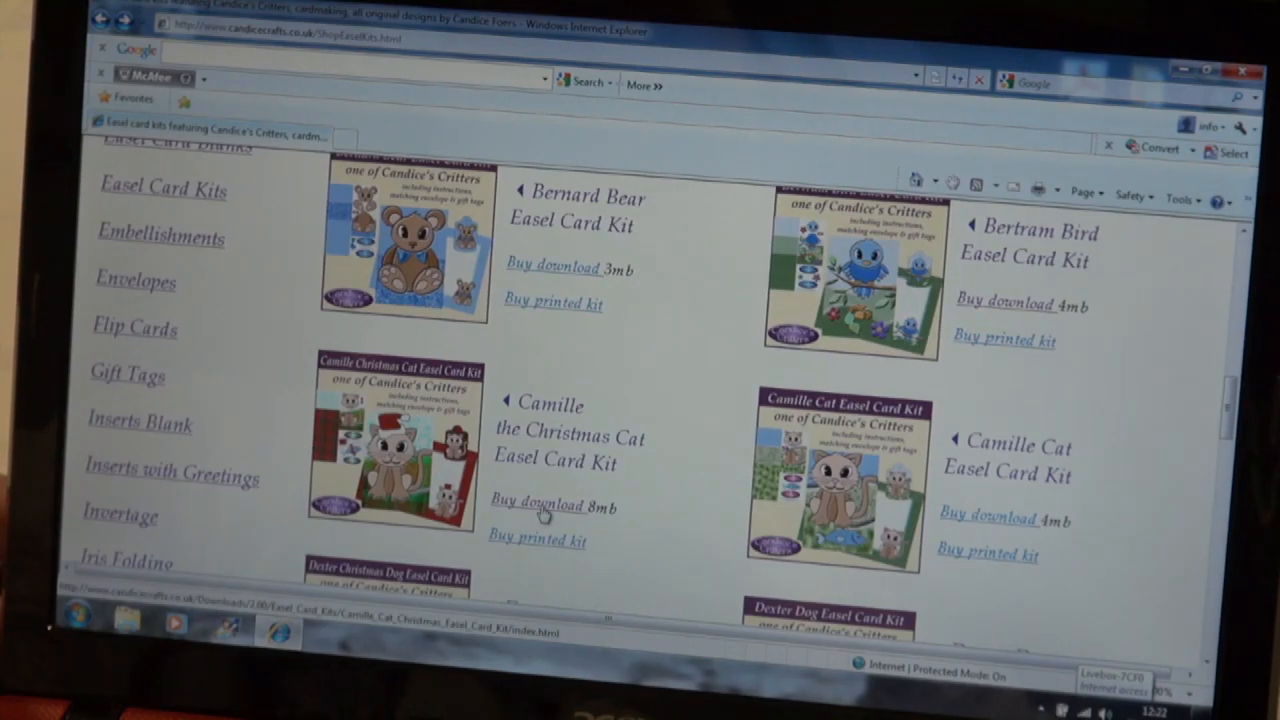
Step: Re-download the purchased Camille the Christmas Cat kit via its Download button and 'Or click here' link
{"action": "left_click", "coordinate": [540, 504]}
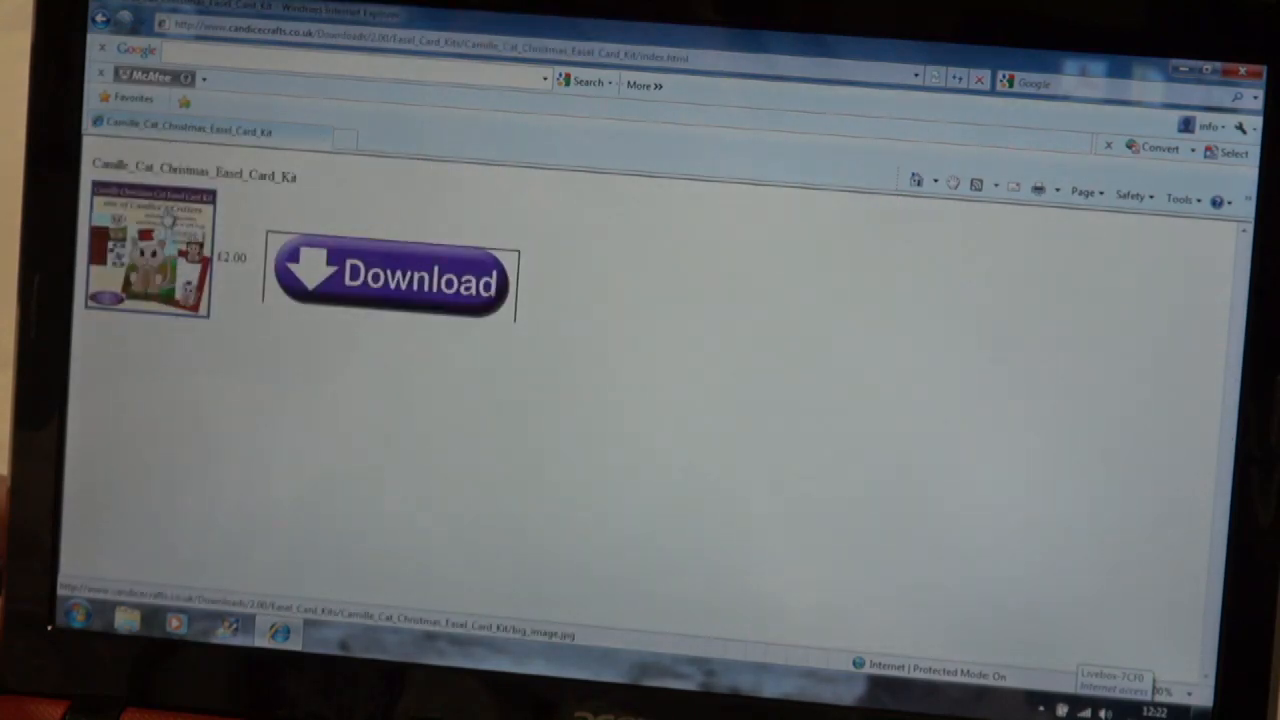
{"action": "left_click", "coordinate": [390, 278]}
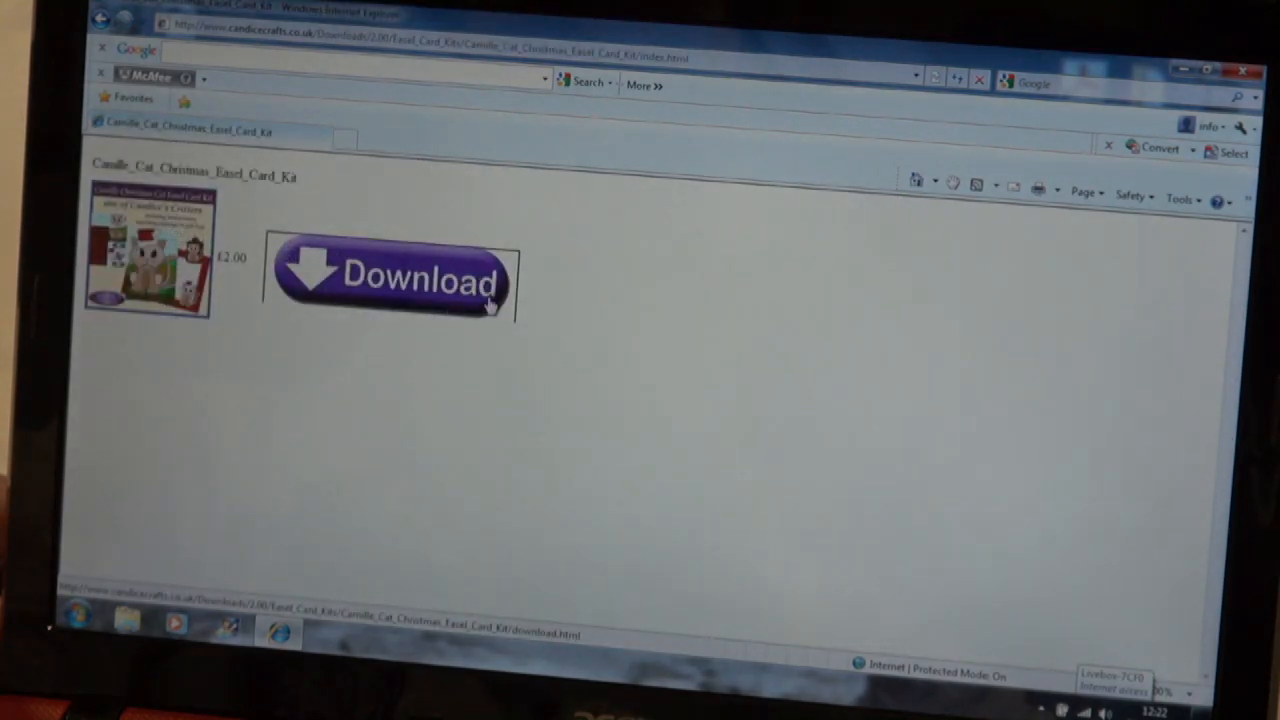
{"action": "mouse_move", "coordinate": [410, 284]}
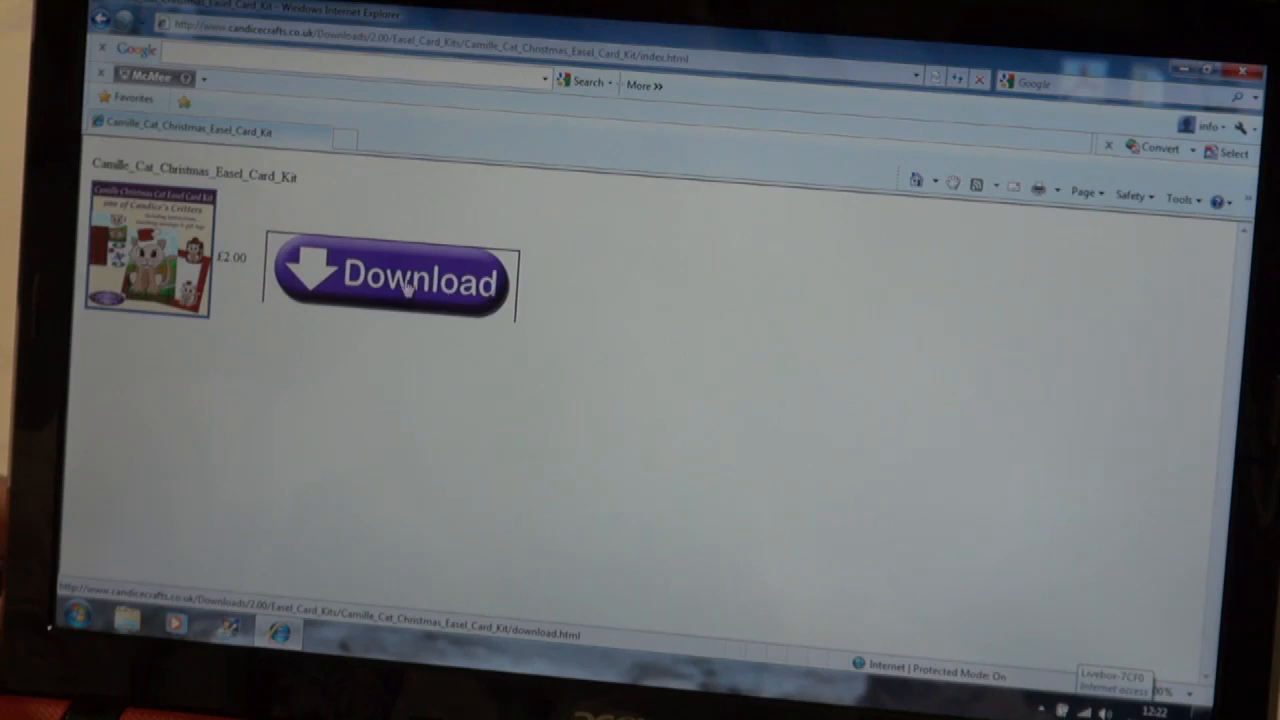
{"action": "left_click", "coordinate": [390, 278]}
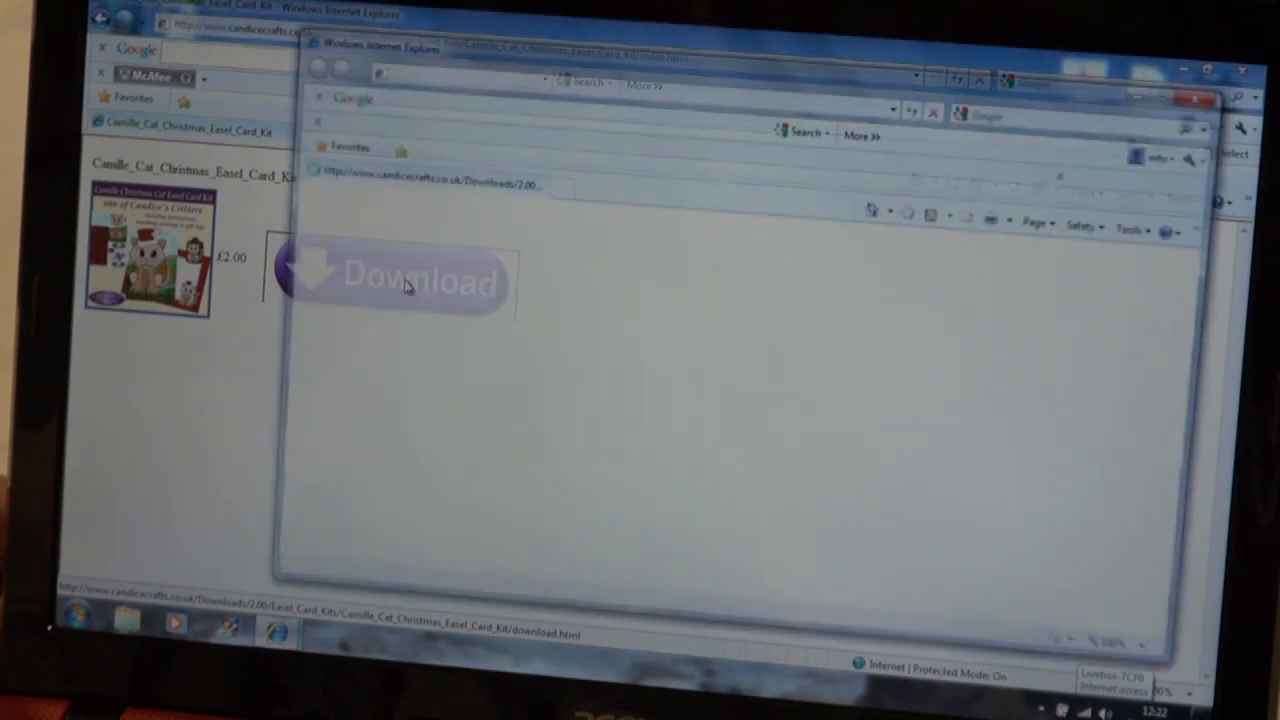
{"action": "left_click", "coordinate": [396, 278]}
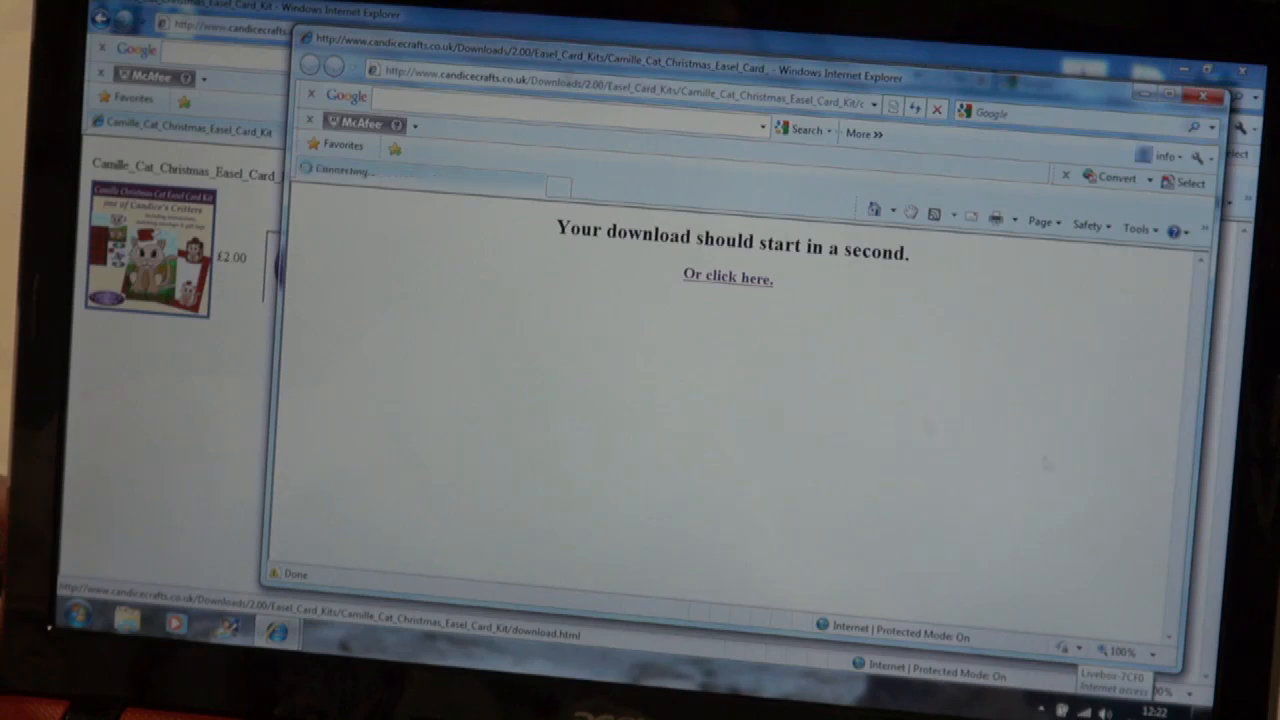
{"action": "left_click", "coordinate": [728, 276]}
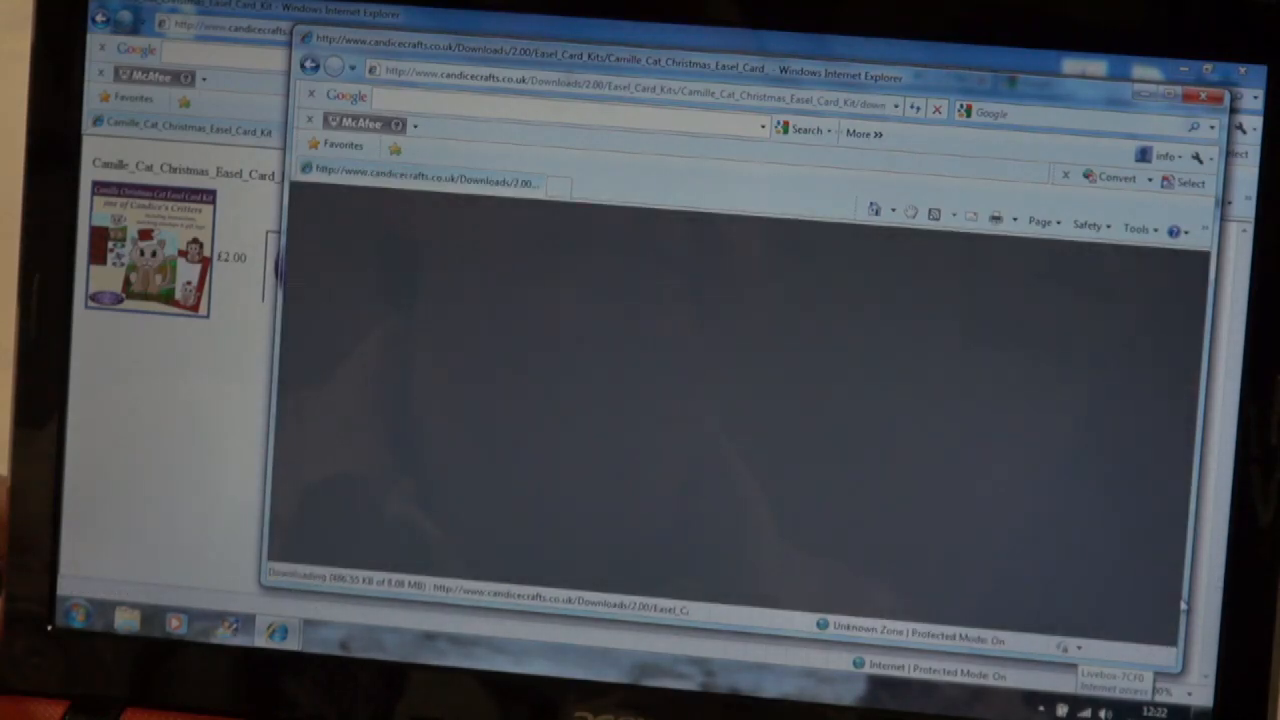